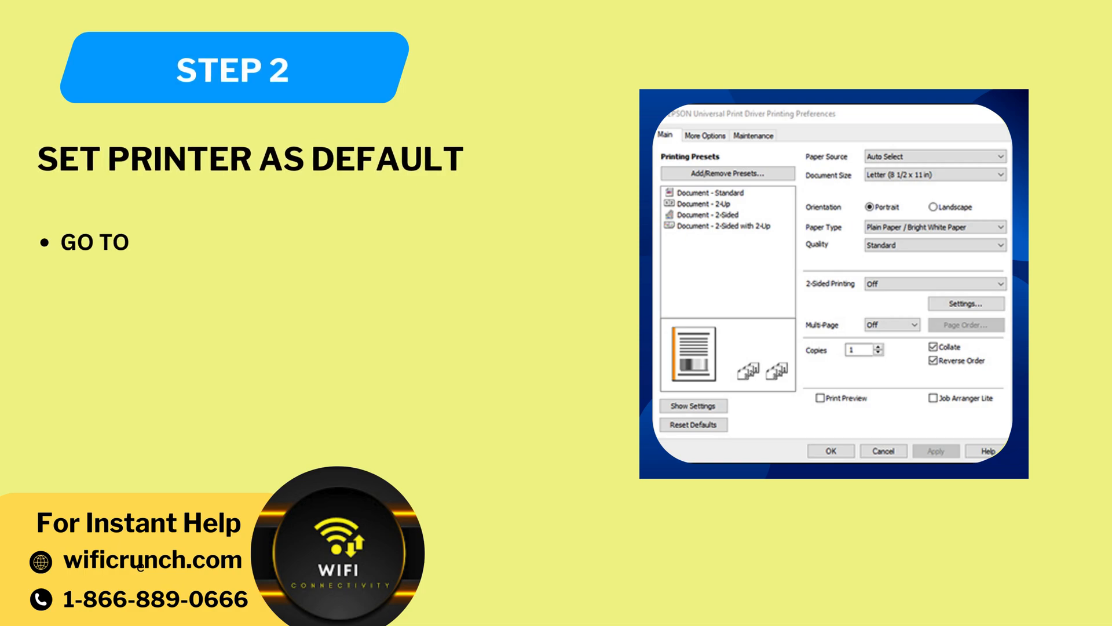
- Type the Step 2 bullet: Settings > Devices > Printers & Scanners, Manage, Set as default
{"action": "type", "text": "SETTINGS DEVICES PRINTERS &"}
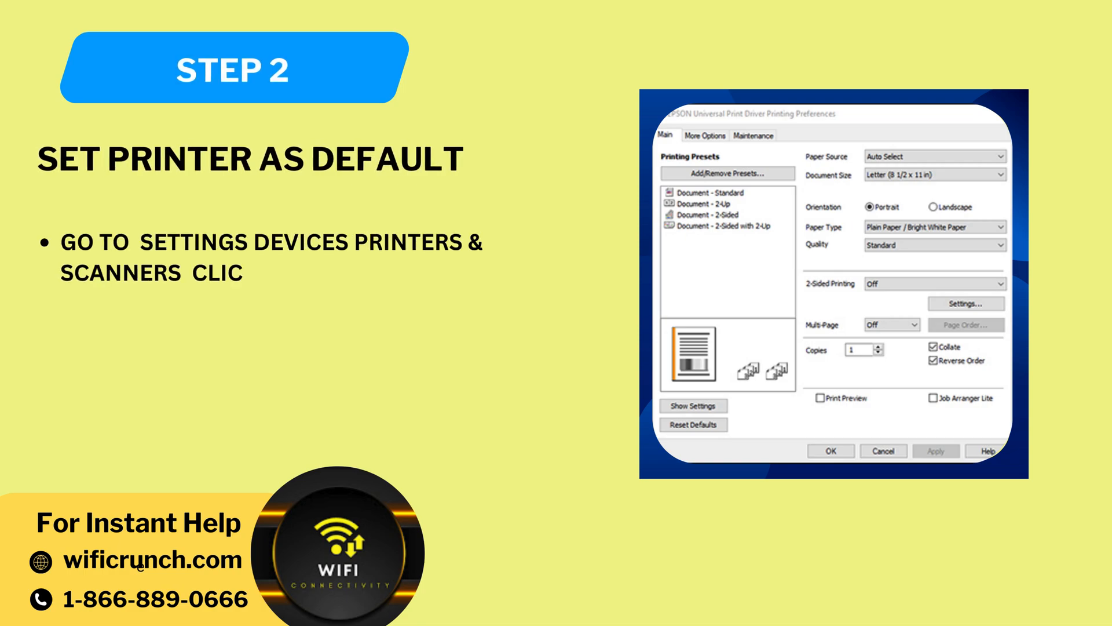
{"action": "type", "text": "CLICK MANAGE AND SELECT S"}
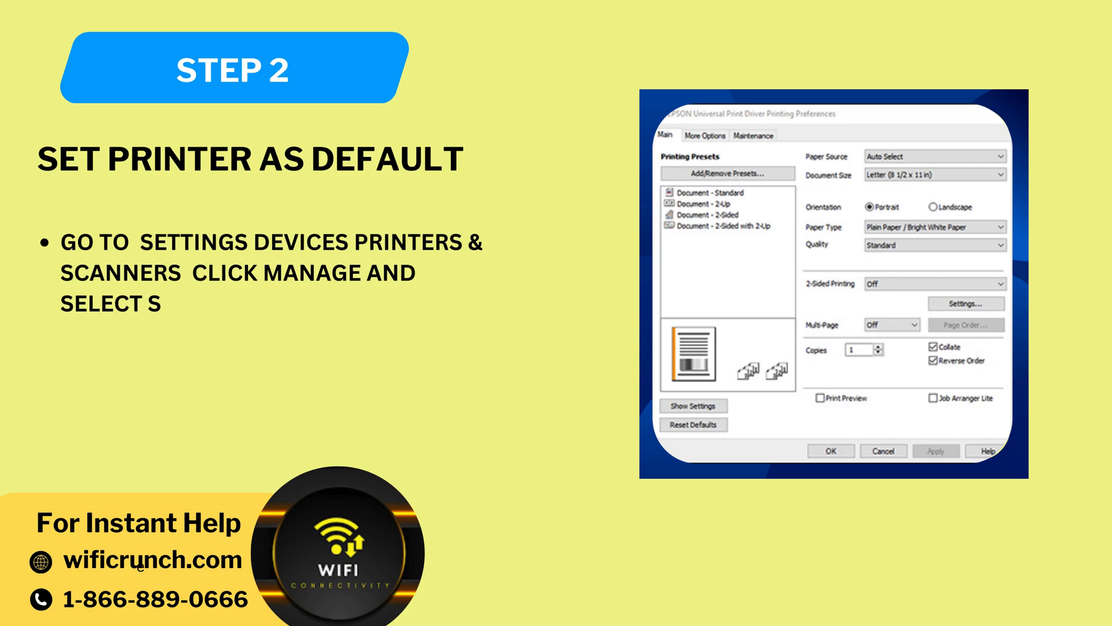
{"action": "type", "text": "ET AS DEFAULT"}
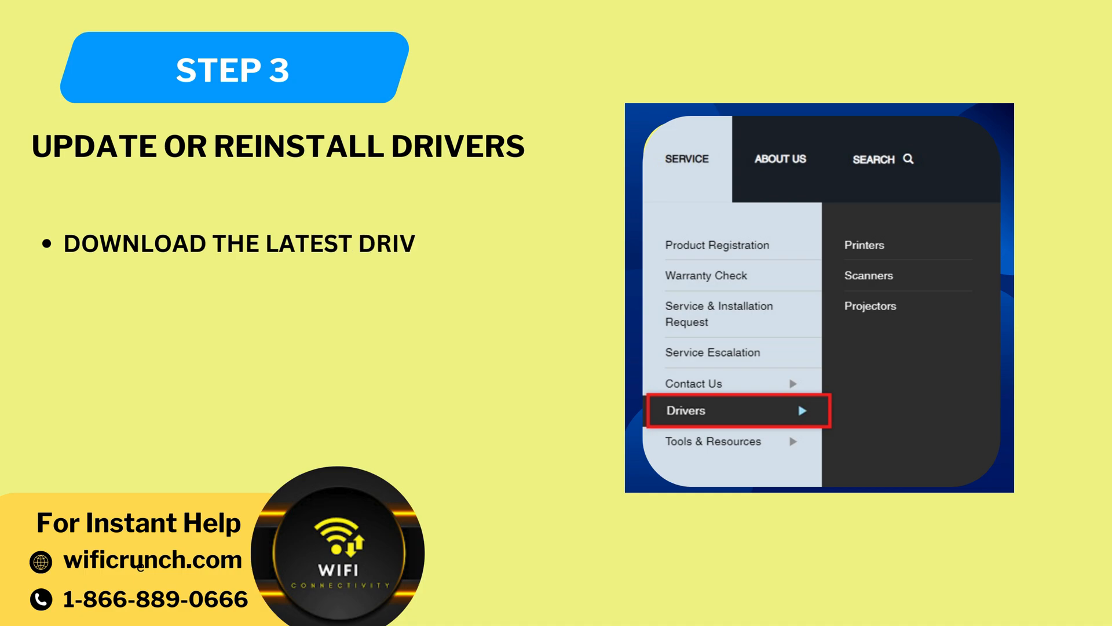
- Type the Step 3 bullet about downloading the latest drivers from Epson's website
{"action": "type", "text": "ERS FROM EPSON'S W"}
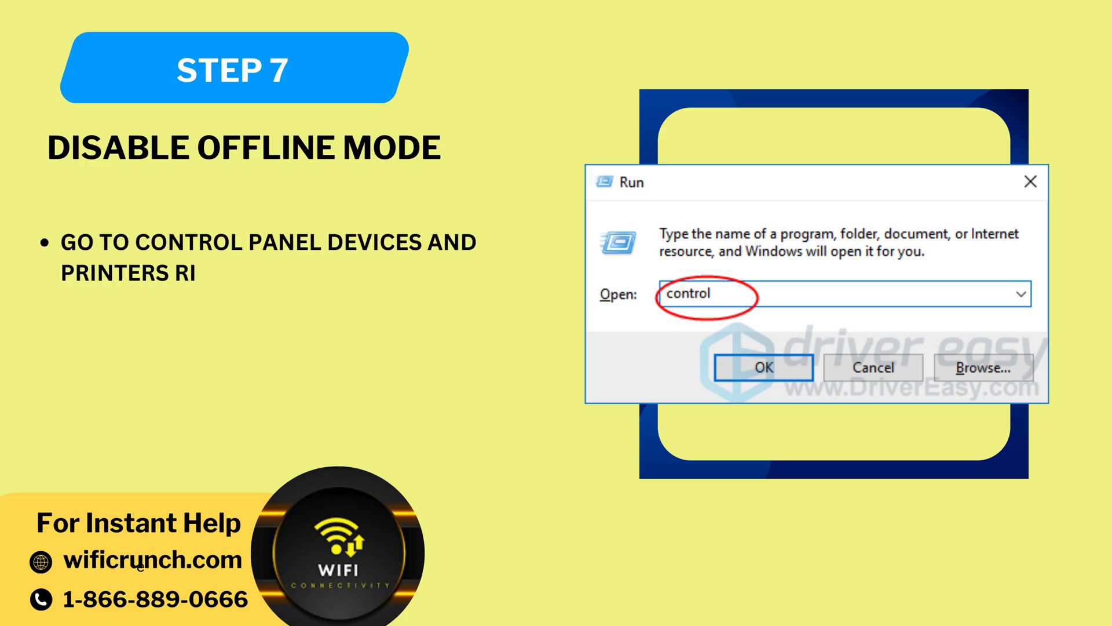
- Replace the Step 7 Run dialog screenshot with the Control Panel screenshot
{"action": "left_click", "coordinate": [762, 367]}
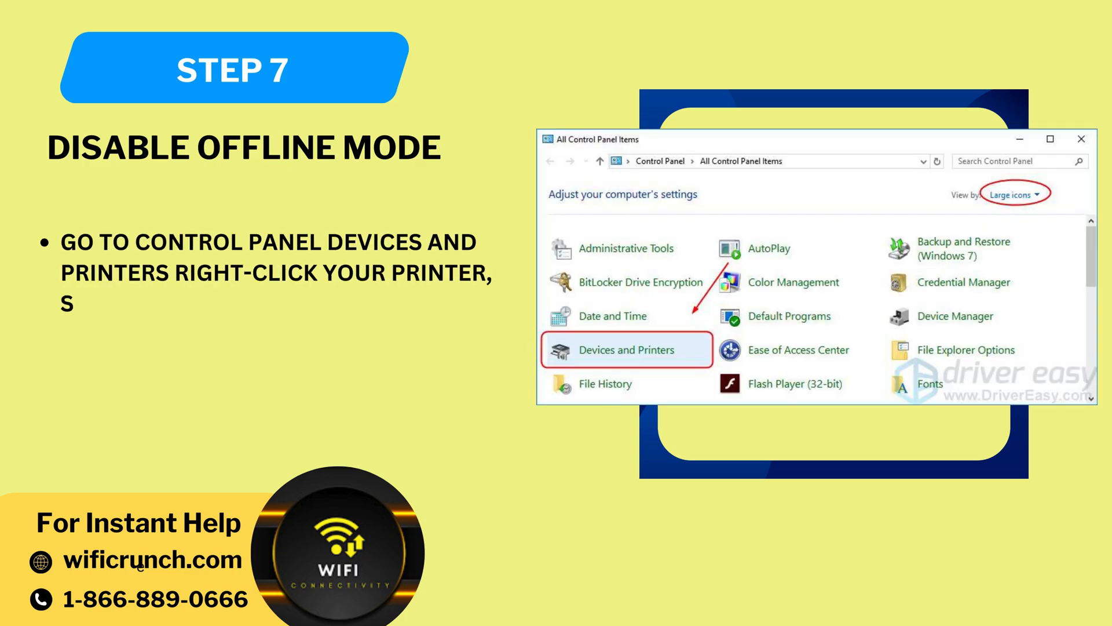